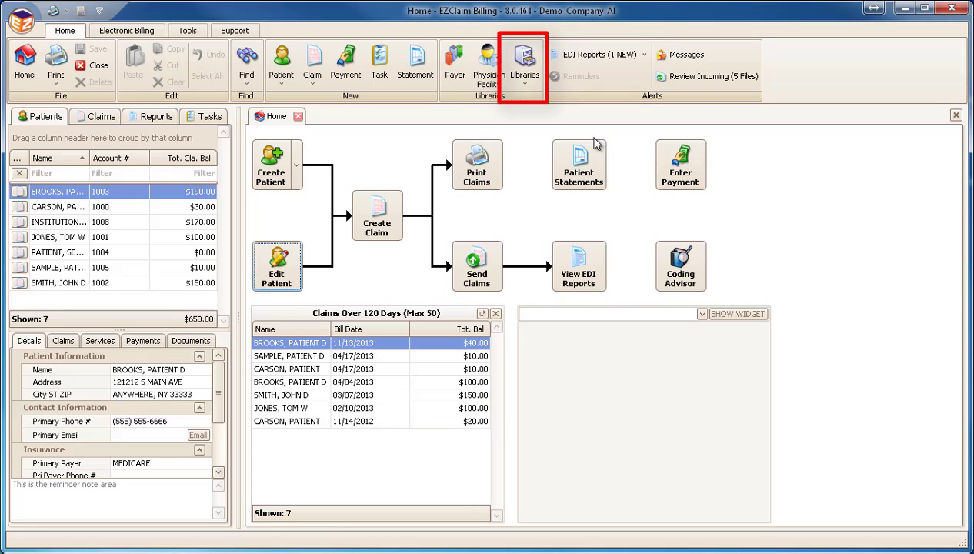
pyautogui.moveTo(527, 92)
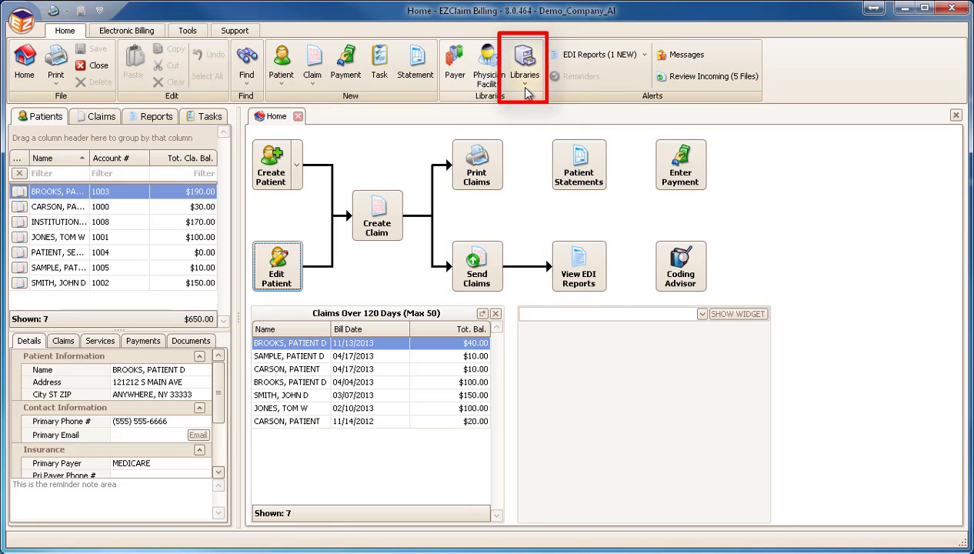
# - Reach Add-On Services via Libraries with the admin password accepted for All Settings
pyautogui.click(524, 63)
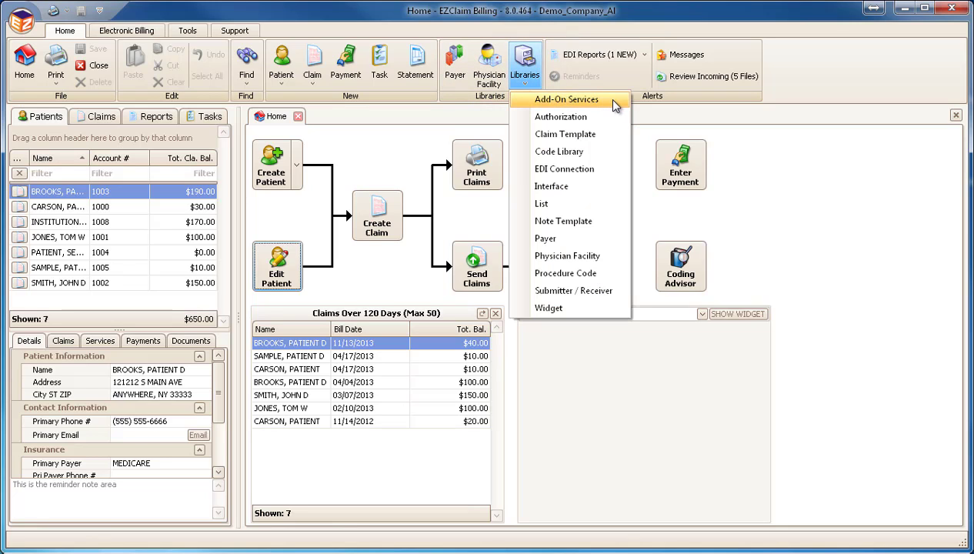
pyautogui.click(567, 99)
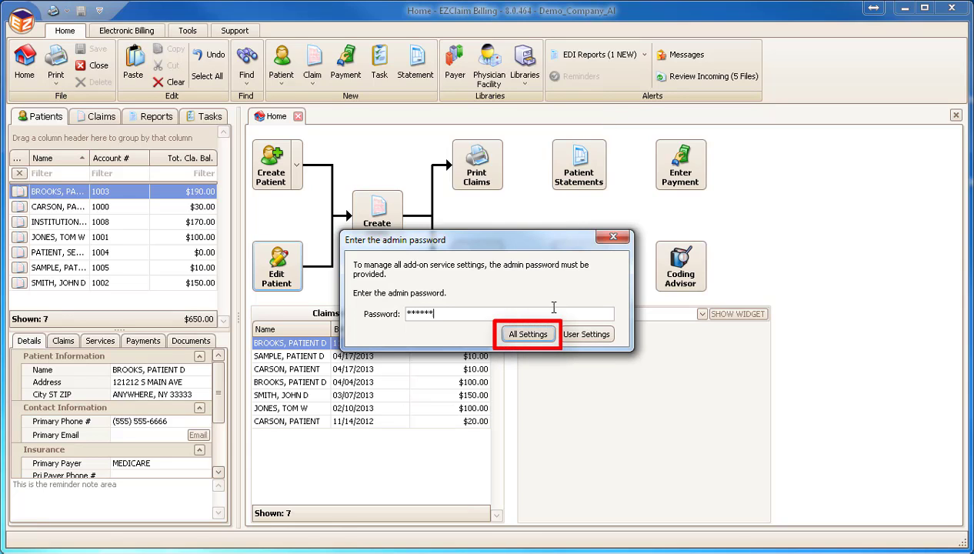
pyautogui.click(528, 333)
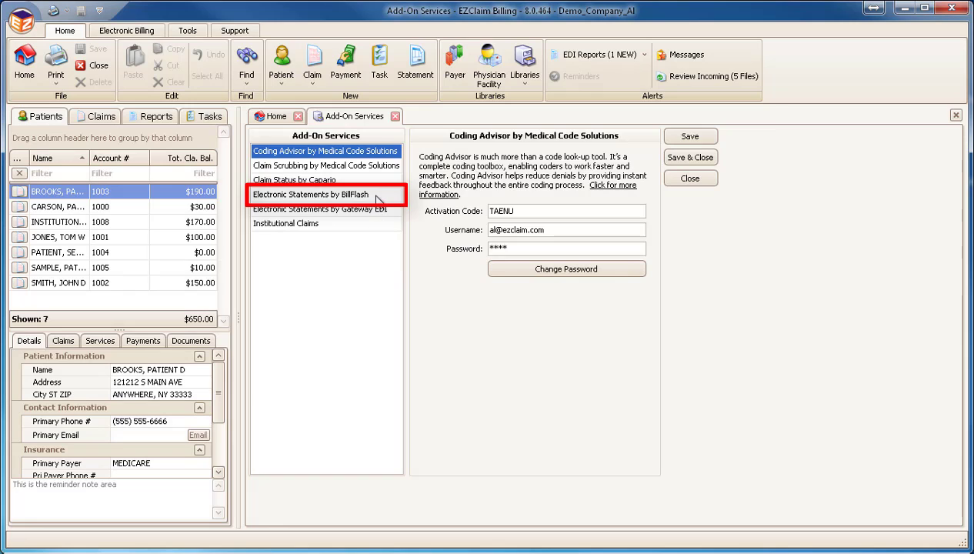
# - Enter the BillFlash activation code, username, password and options, then Save & Close
pyautogui.click(311, 194)
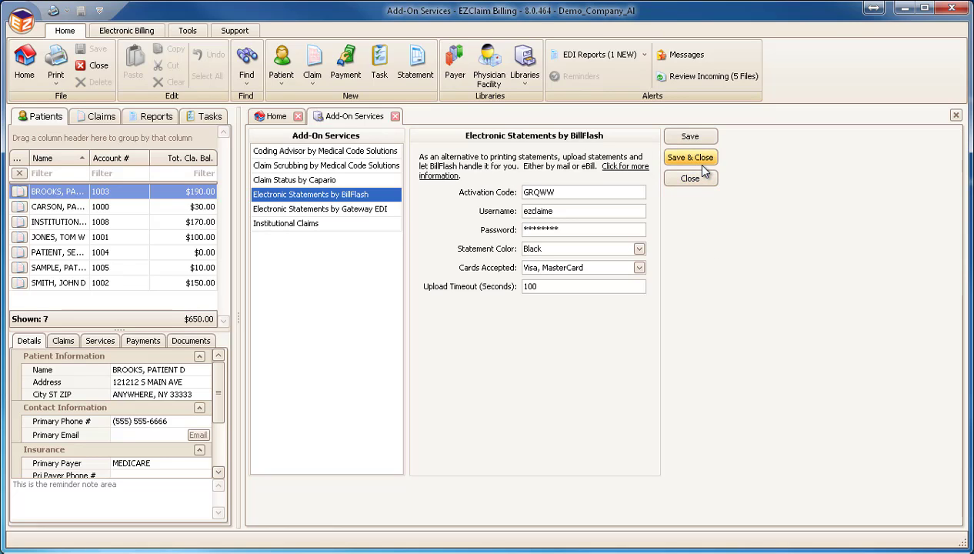
pyautogui.click(689, 157)
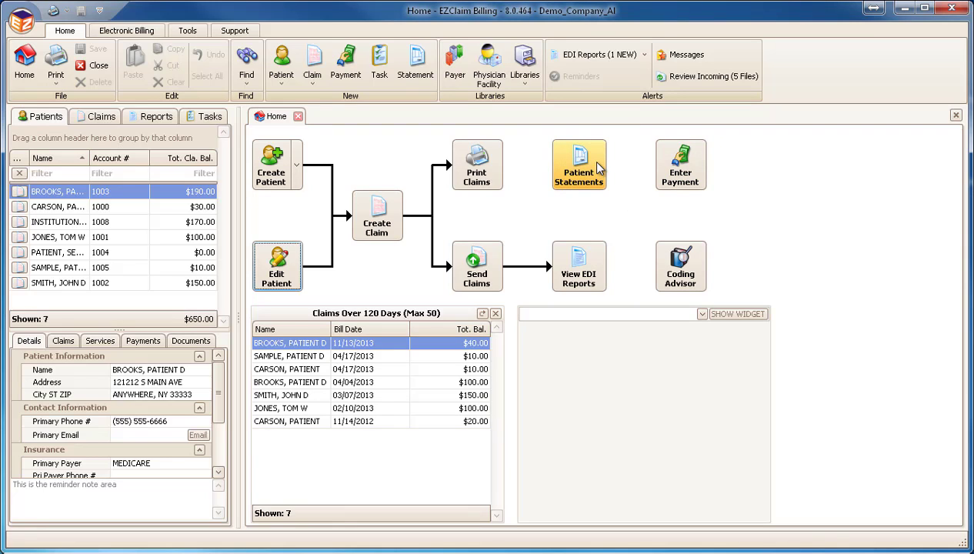
# - Review the Statement Options (return address etc.) for the three pending patient statements and accept them
pyautogui.click(578, 163)
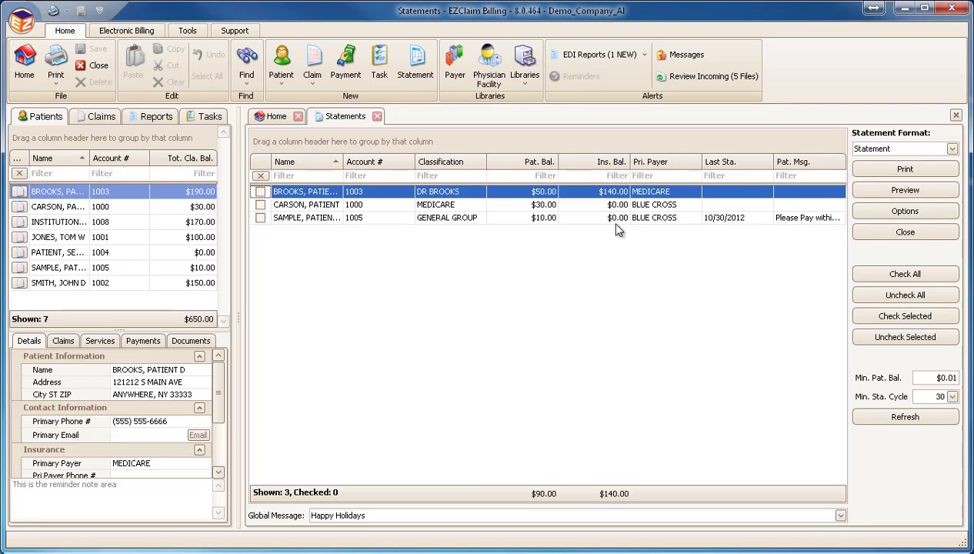
pyautogui.click(905, 211)
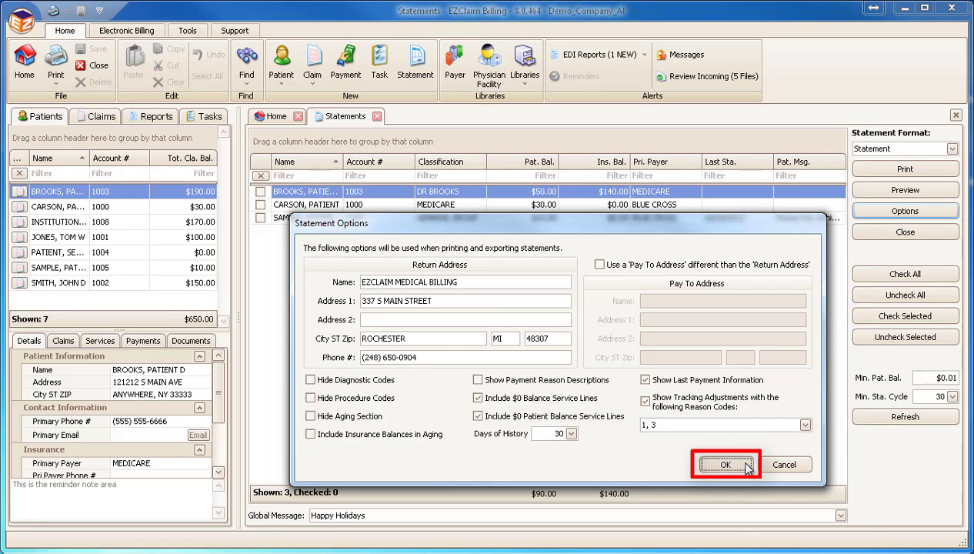
pyautogui.click(724, 464)
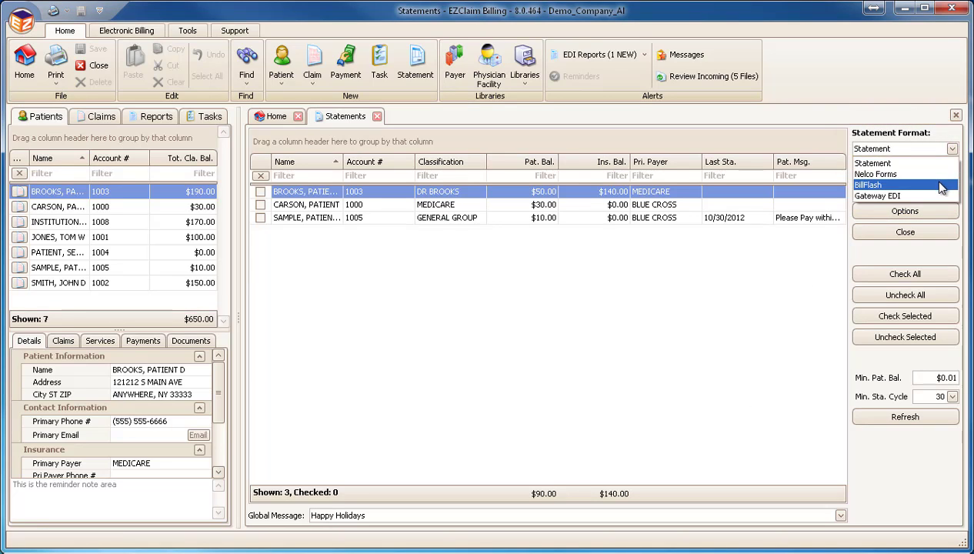
# - Choose BillFlash as the statement format and check all three patient statements
pyautogui.click(868, 184)
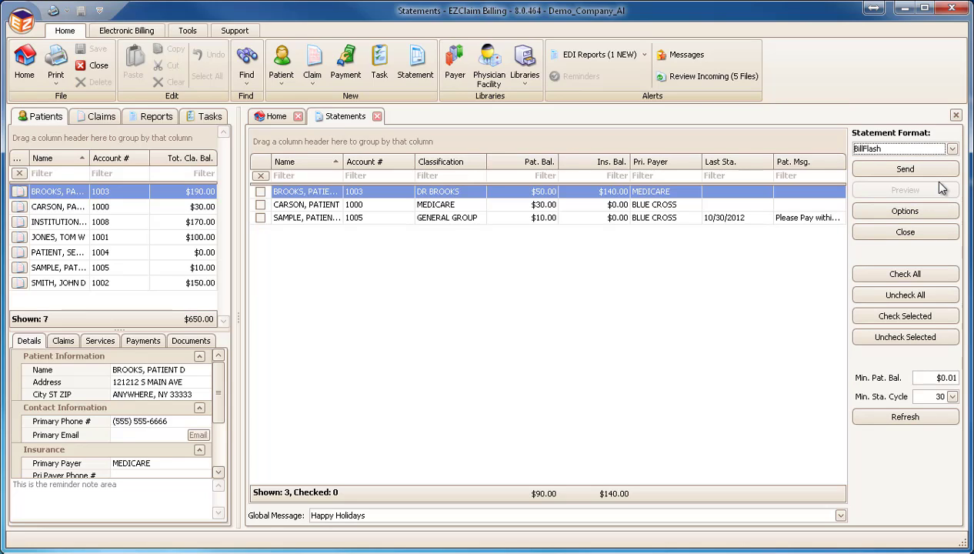
pyautogui.moveTo(905, 168)
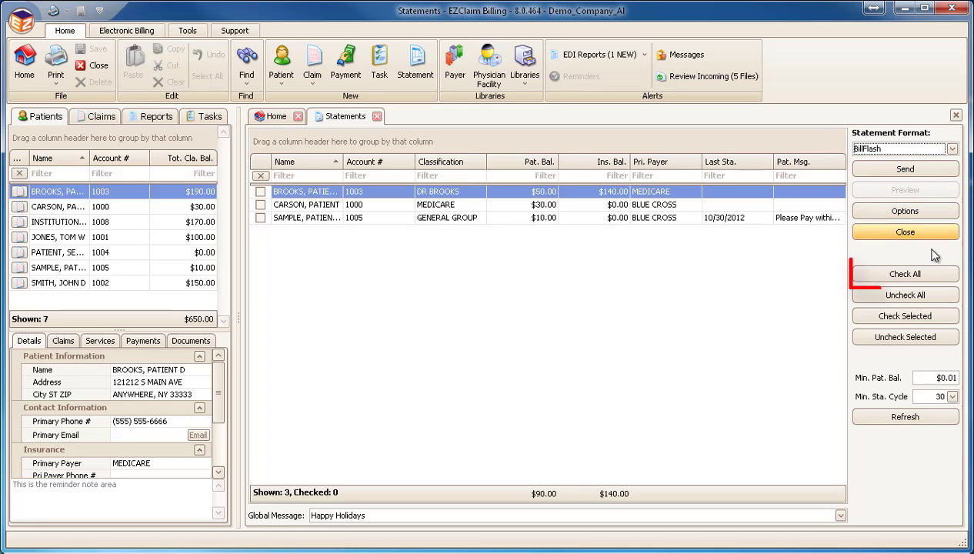
pyautogui.click(905, 274)
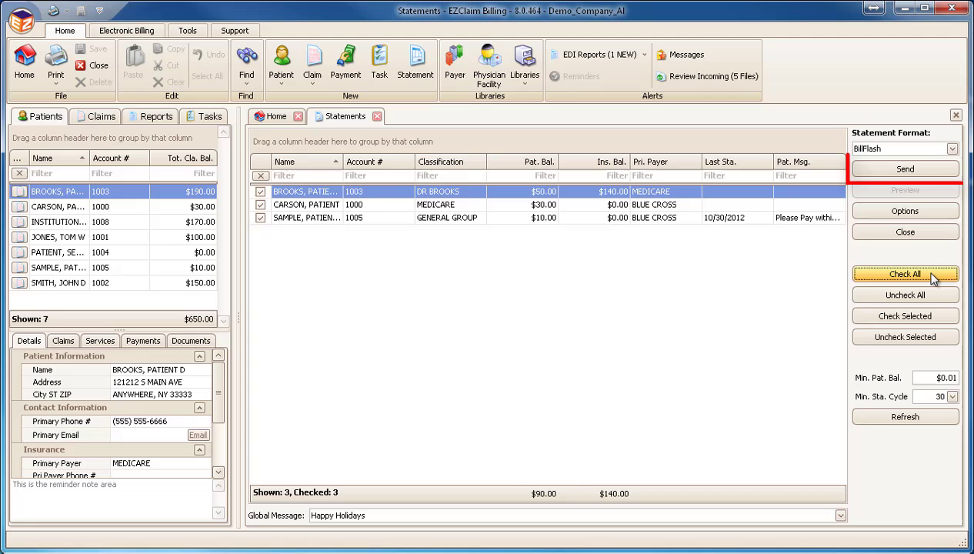
pyautogui.moveTo(905, 168)
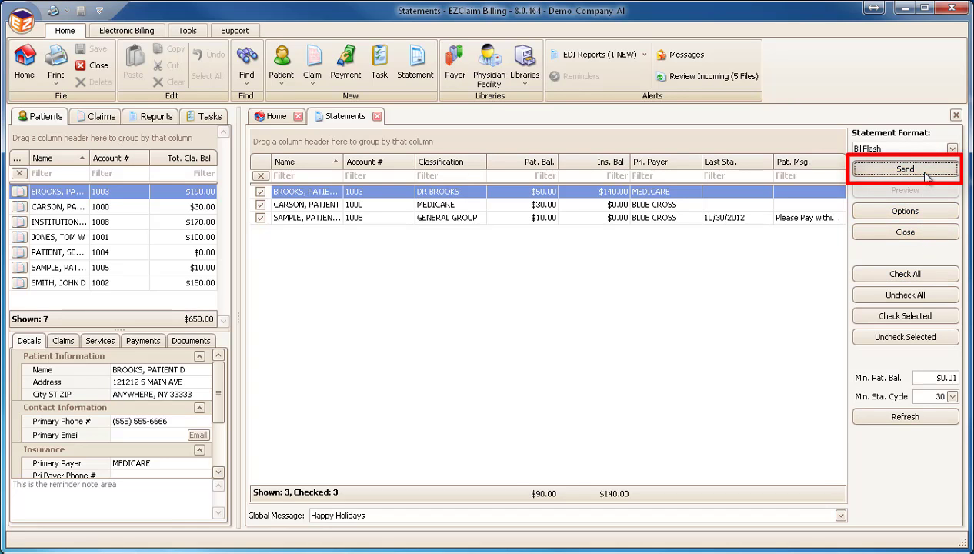
# - Send the three checked statements to BillFlash, reaching the Statements Approved? prompt
pyautogui.click(905, 168)
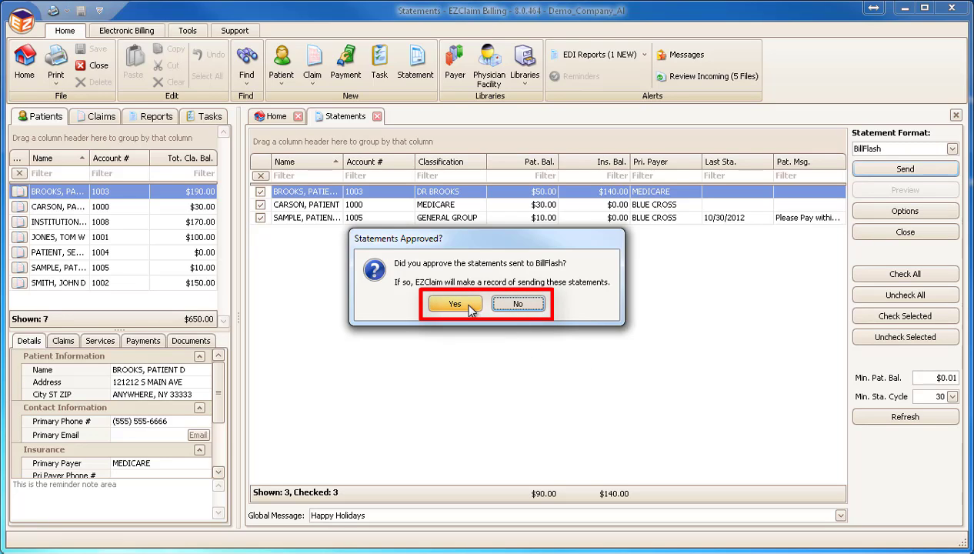
pyautogui.moveTo(455, 303)
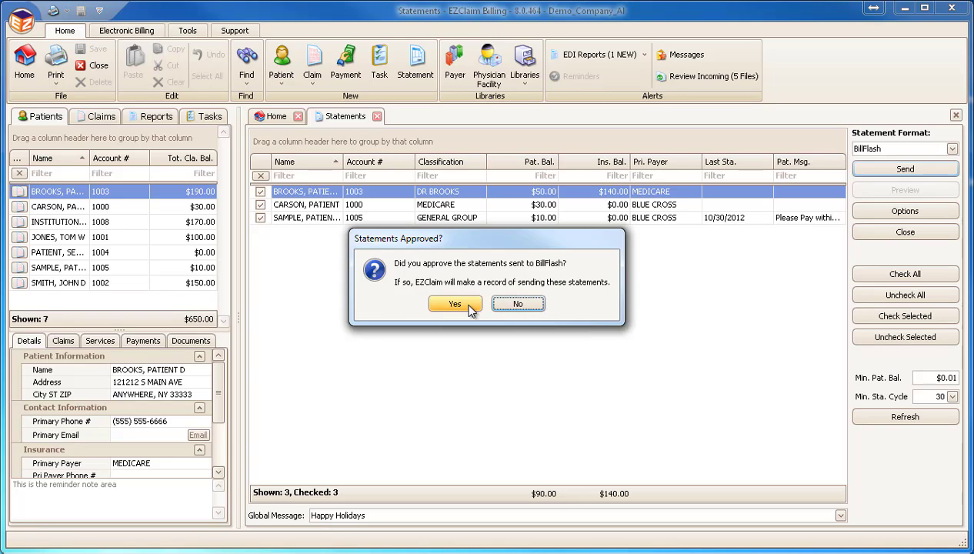